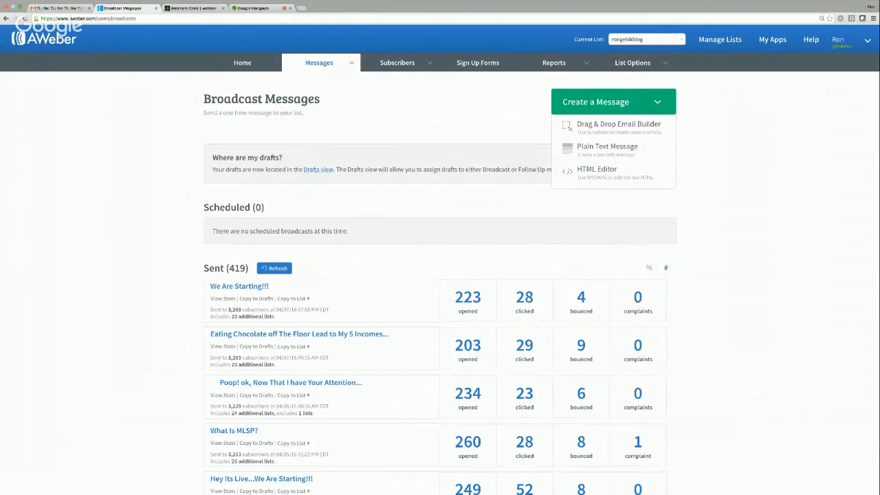
{"action": "mouse_move", "coordinate": [65, 134]}
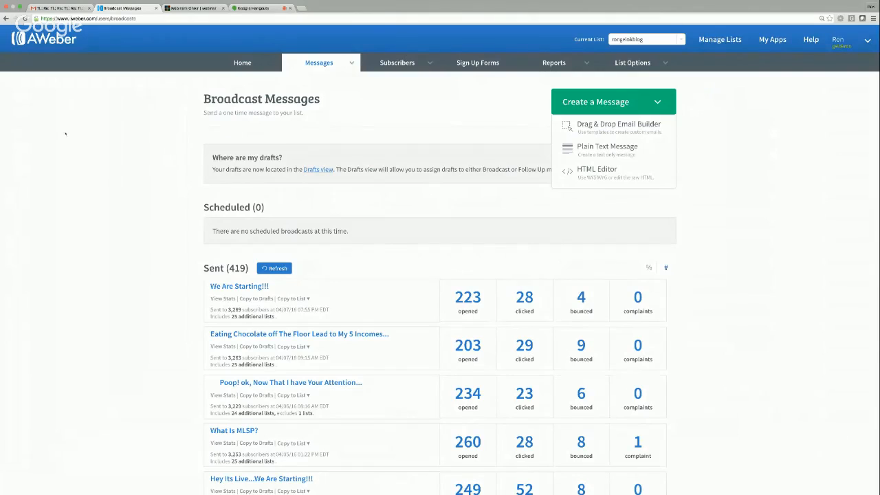
{"action": "mouse_move", "coordinate": [769, 129]}
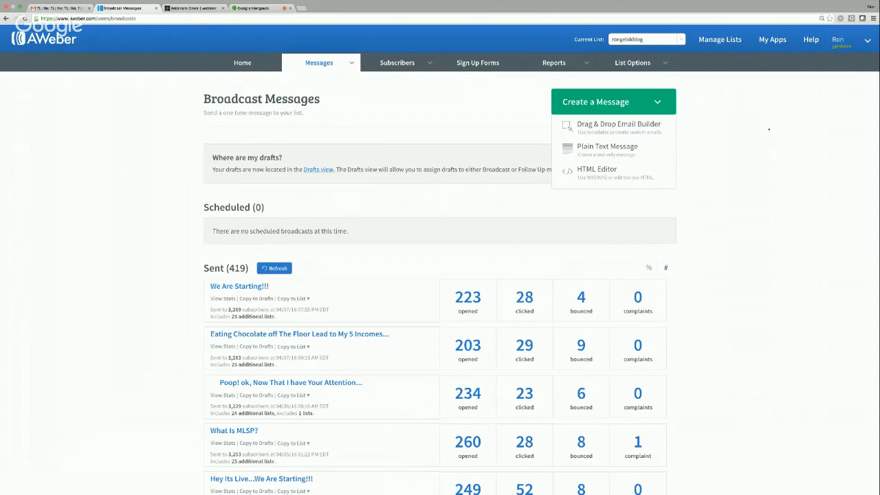
{"action": "mouse_move", "coordinate": [733, 103]}
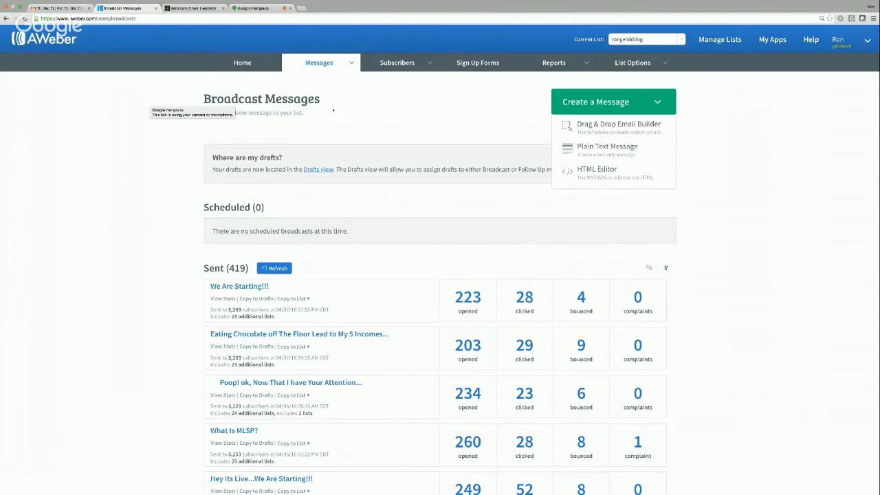
Start a new broadcast using the Drag & Drop Email Builder.
{"action": "left_click", "coordinate": [318, 62]}
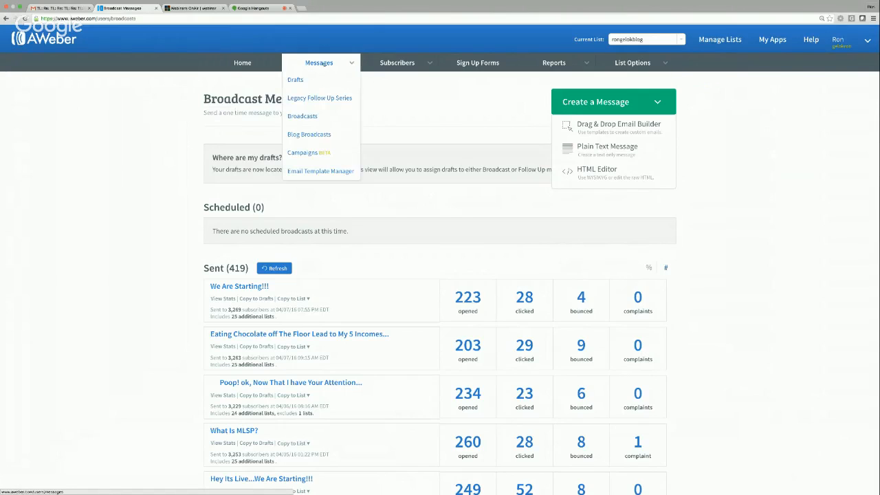
{"action": "mouse_move", "coordinate": [302, 116]}
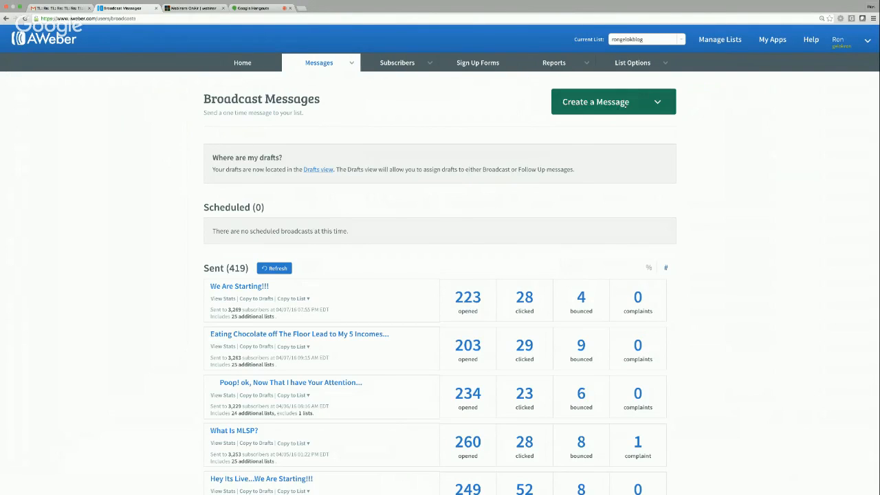
{"action": "left_click", "coordinate": [612, 101]}
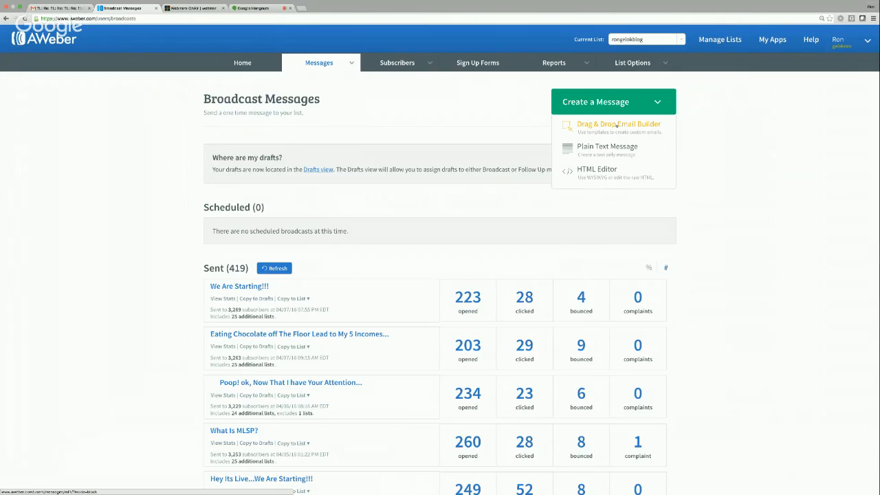
{"action": "left_click", "coordinate": [613, 101]}
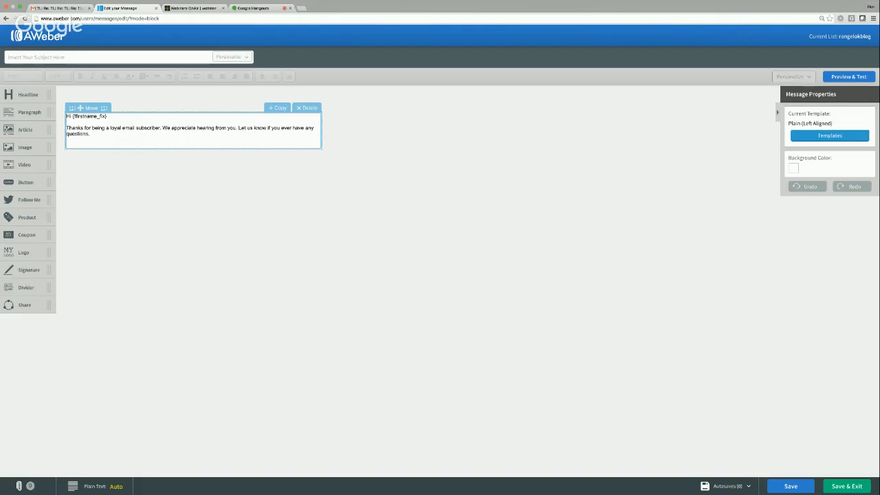
Add the line '==> Click Here to Learn More <==' beneath the greeting paragraph.
{"action": "left_click", "coordinate": [193, 131]}
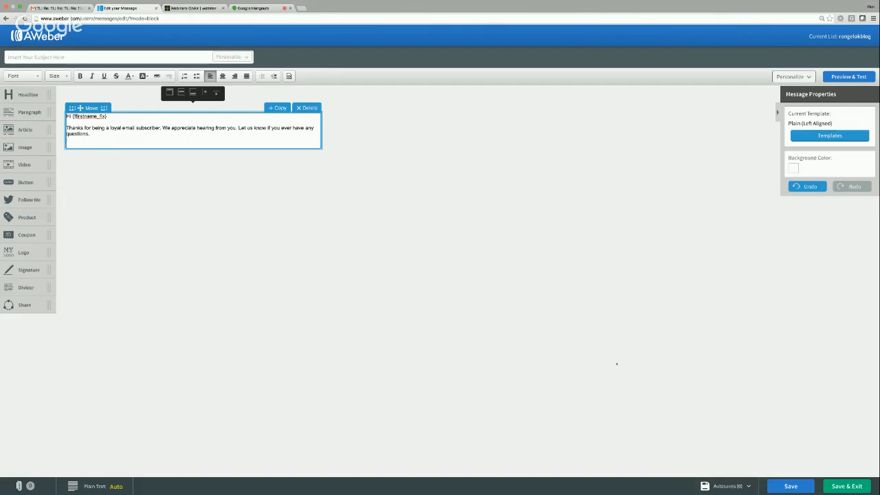
{"action": "key", "text": "ctrl+plus"}
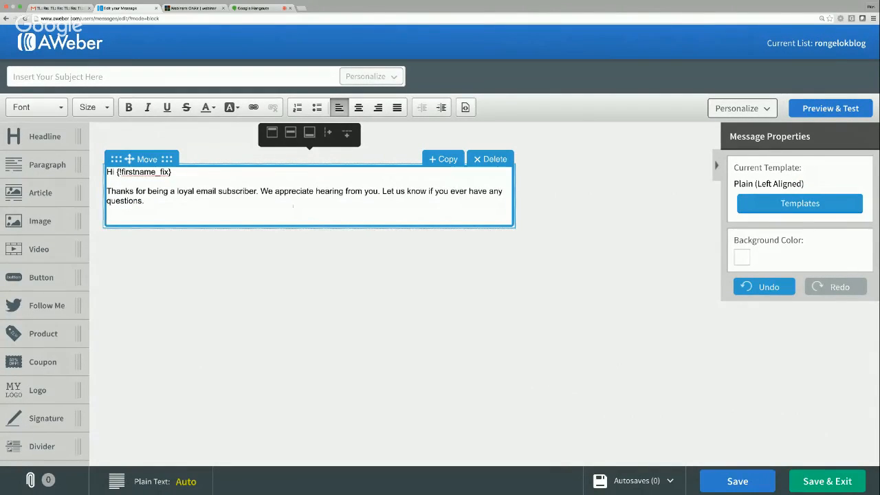
{"action": "type", "text": "Click"}
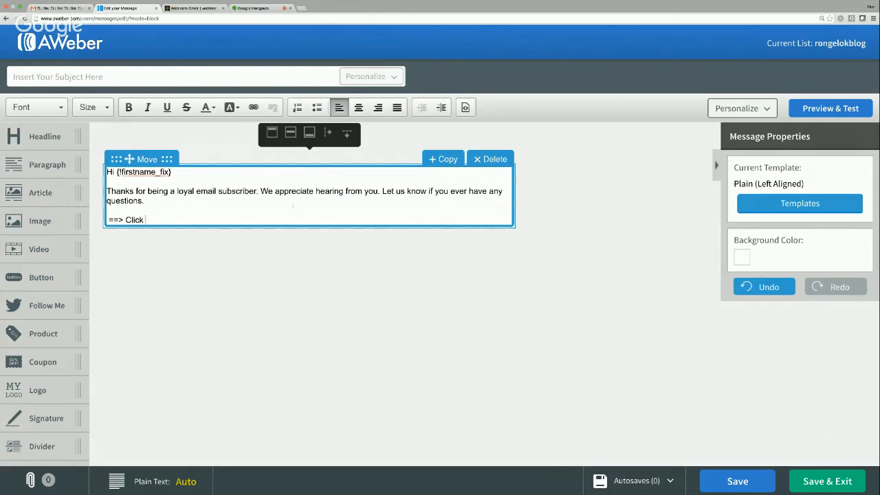
{"action": "type", "text": "Here to"}
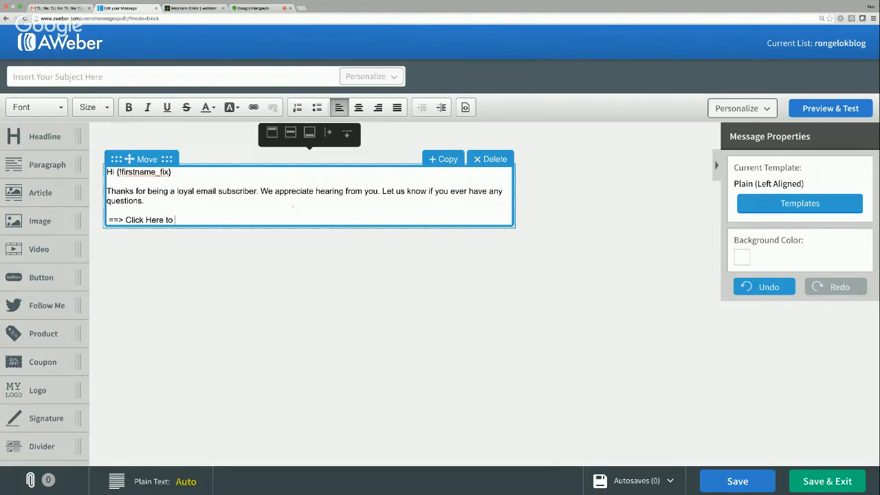
{"action": "type", "text": "Learn More <=="}
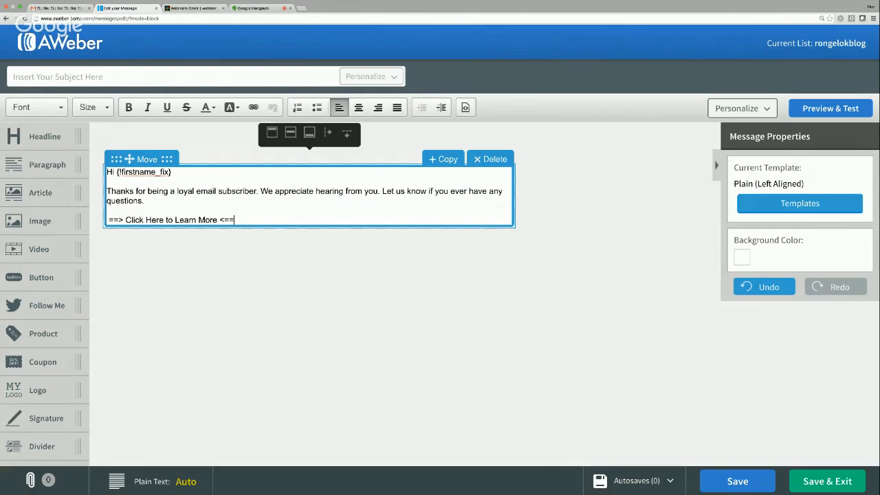
{"action": "triple_click", "coordinate": [169, 219]}
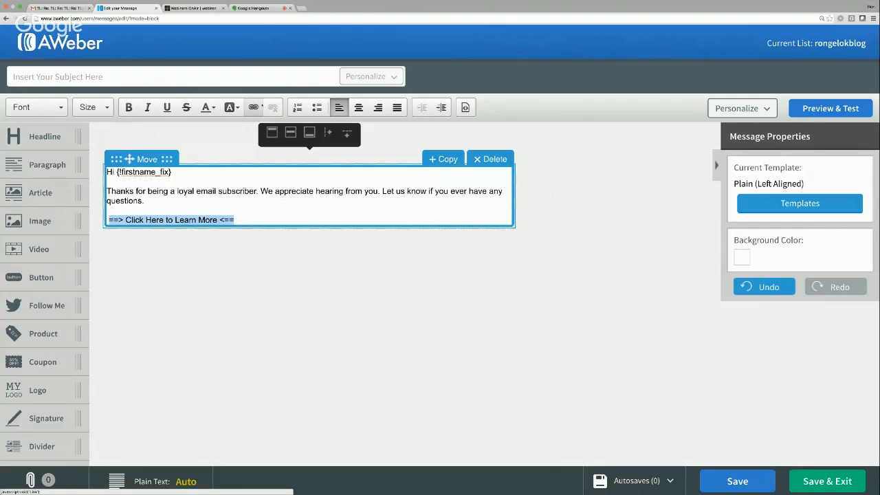
{"action": "mouse_move", "coordinate": [253, 108]}
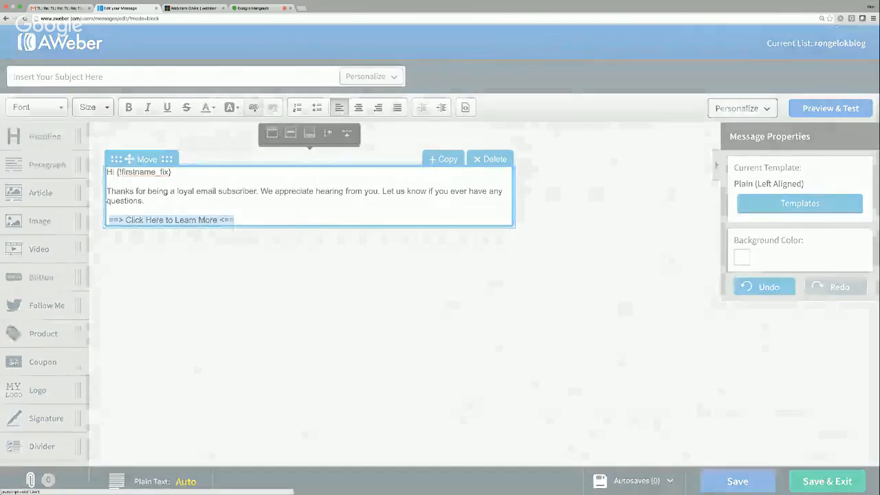
{"action": "left_click", "coordinate": [253, 107]}
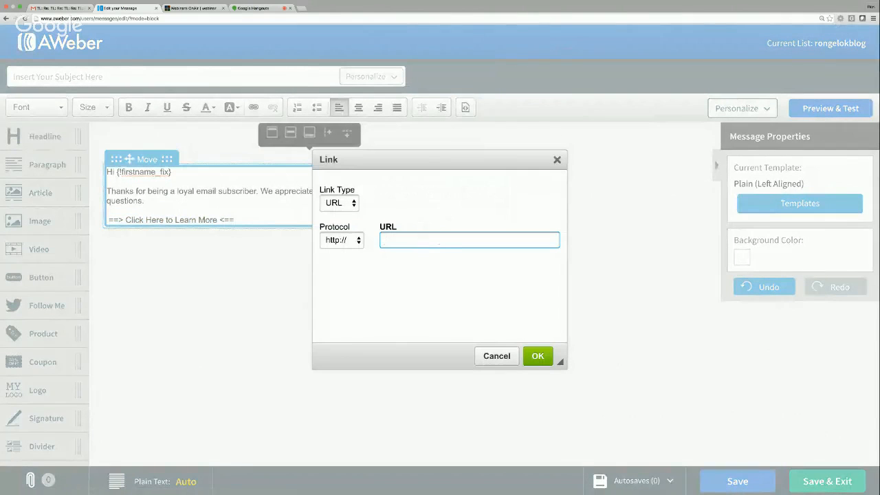
{"action": "left_click", "coordinate": [470, 240]}
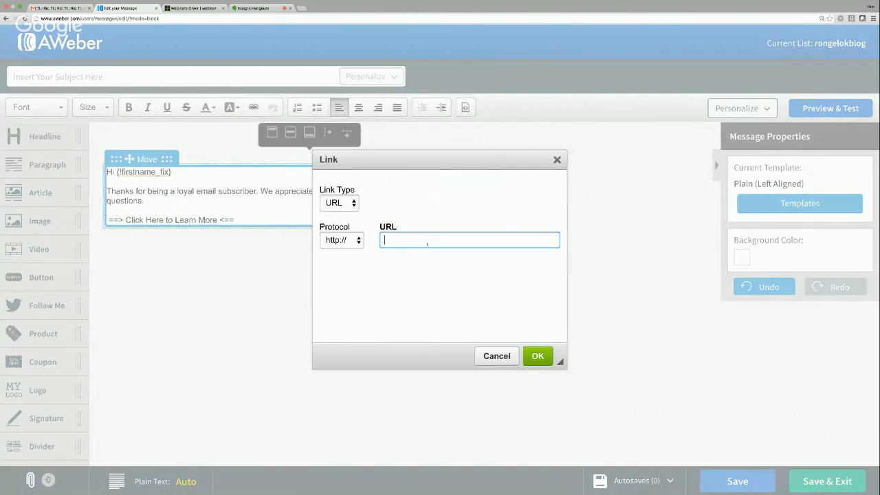
{"action": "mouse_move", "coordinate": [321, 245]}
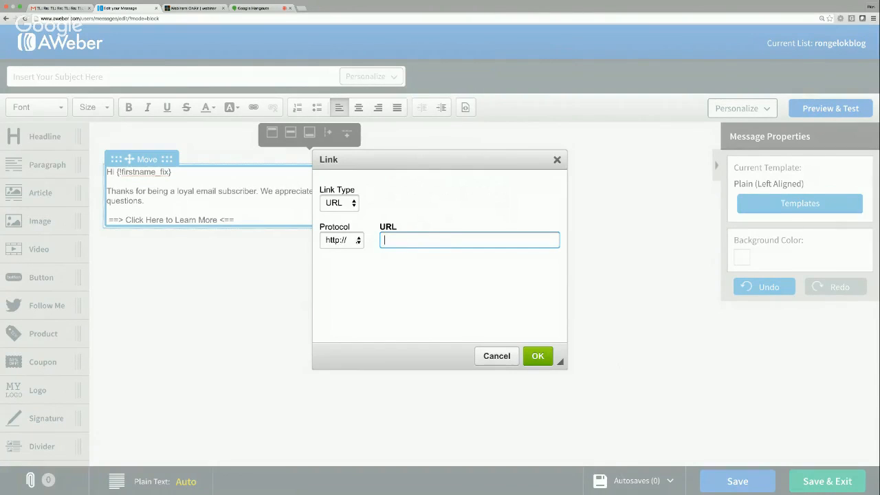
{"action": "left_click", "coordinate": [339, 240]}
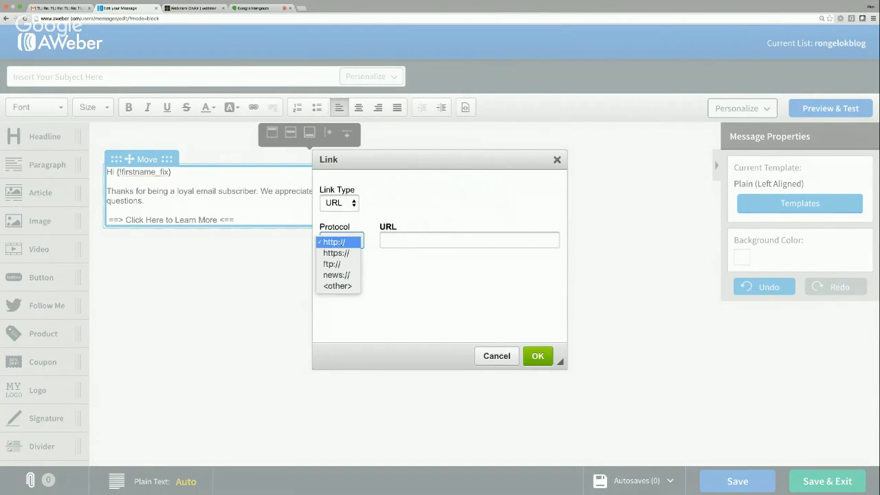
{"action": "left_click", "coordinate": [338, 241]}
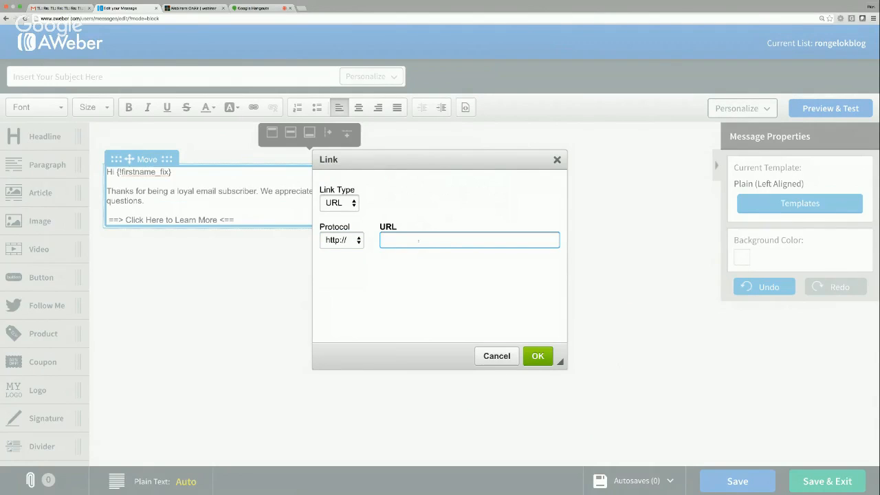
{"action": "type", "text": "Ron"}
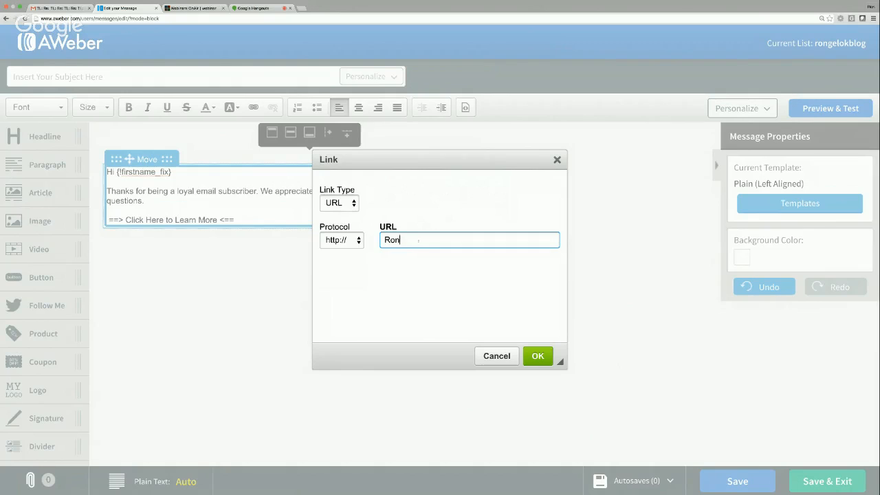
{"action": "type", "text": "Gelok.com"}
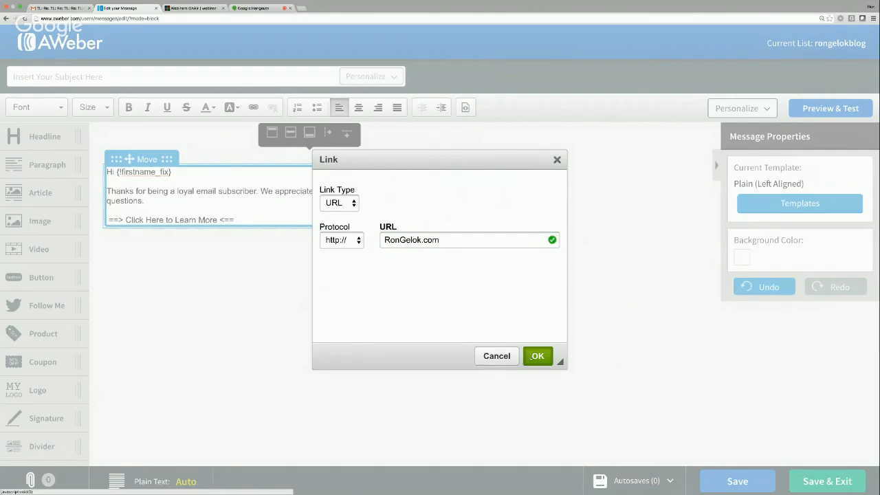
{"action": "left_click", "coordinate": [537, 355]}
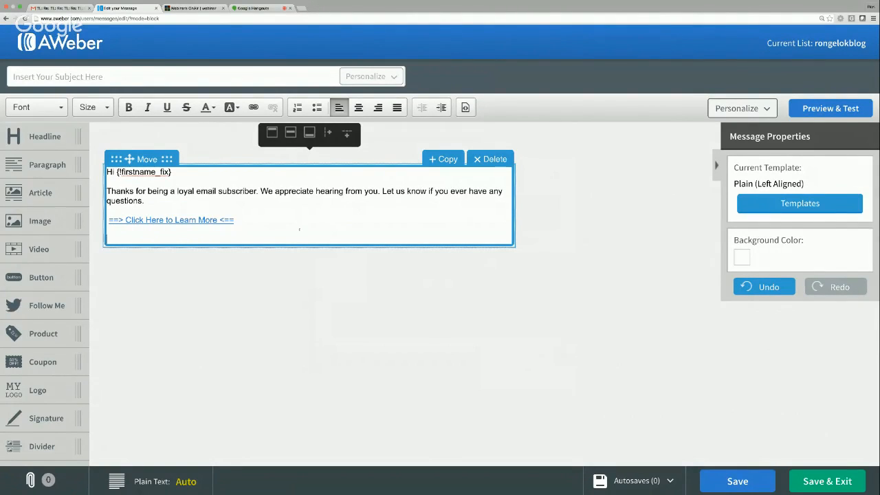
Add the line 'Click Here To Watch Today's Video On Youtube'.
{"action": "type", "text": "Click Here To Watc"}
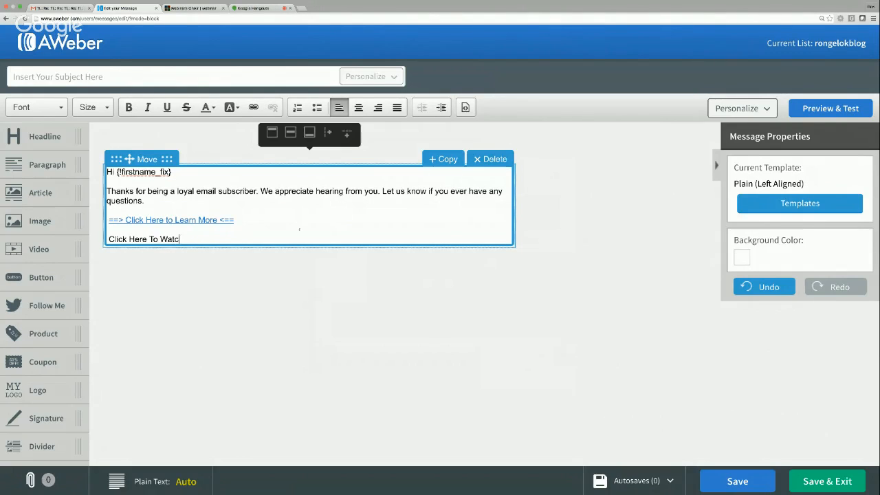
{"action": "type", "text": "h Today"}
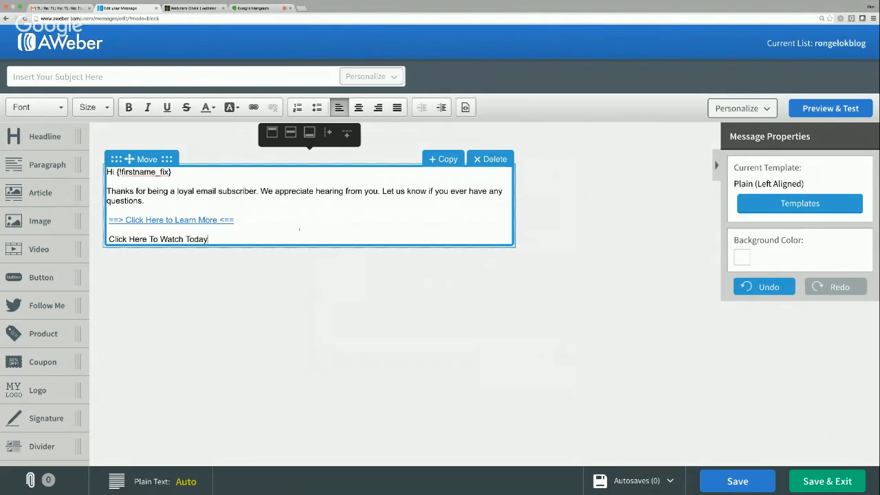
{"action": "type", "text": "'s Video O"}
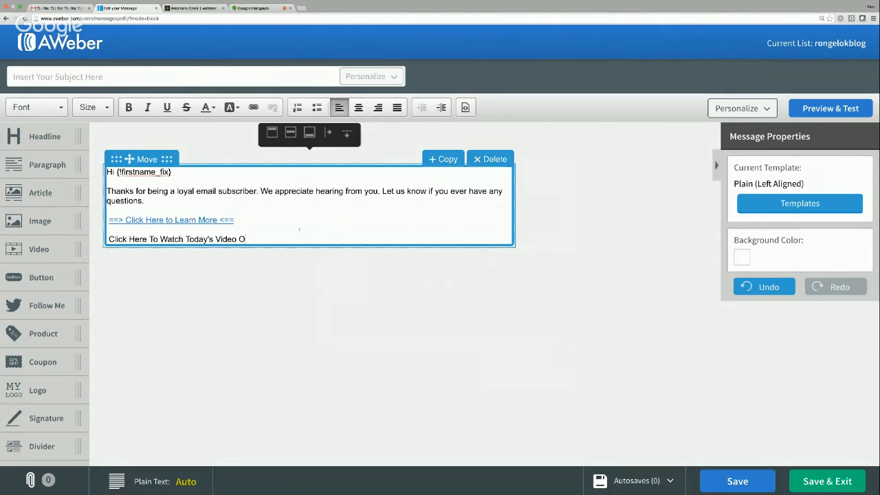
{"action": "type", "text": "n Youtube"}
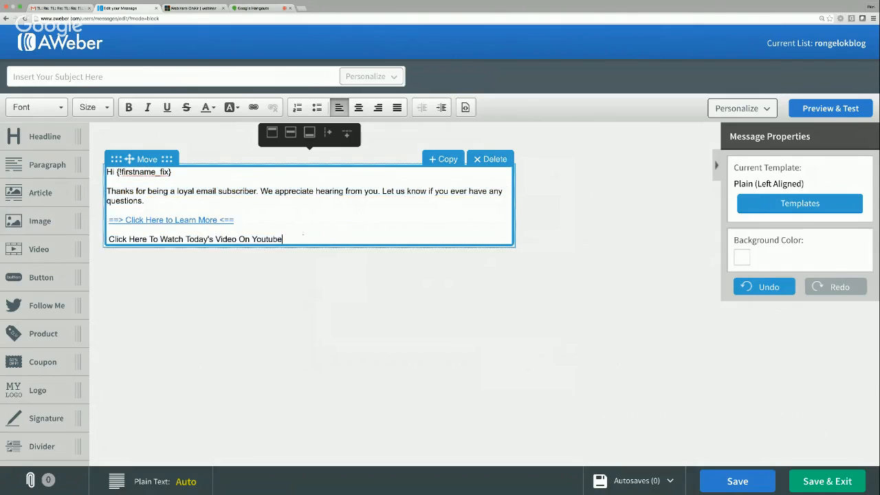
Link the new Youtube line to youtube.com.
{"action": "triple_click", "coordinate": [195, 238]}
{"action": "type", "text": "youtube.com"}
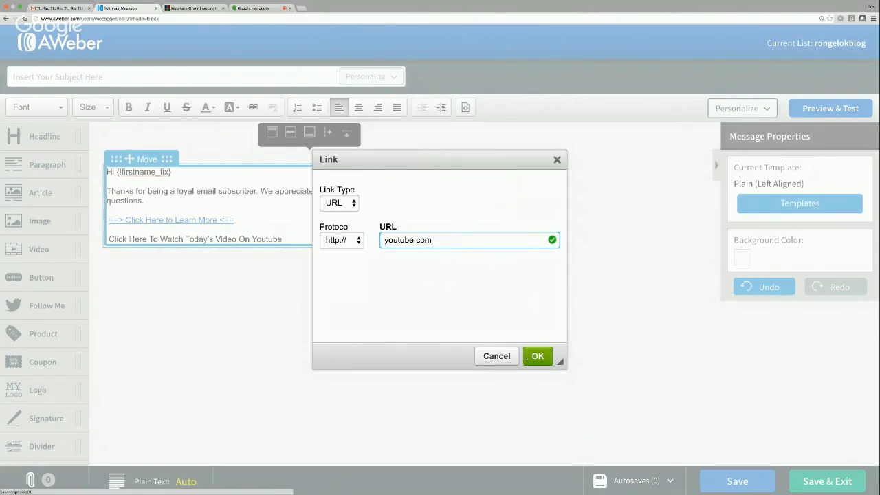
{"action": "left_click", "coordinate": [537, 355]}
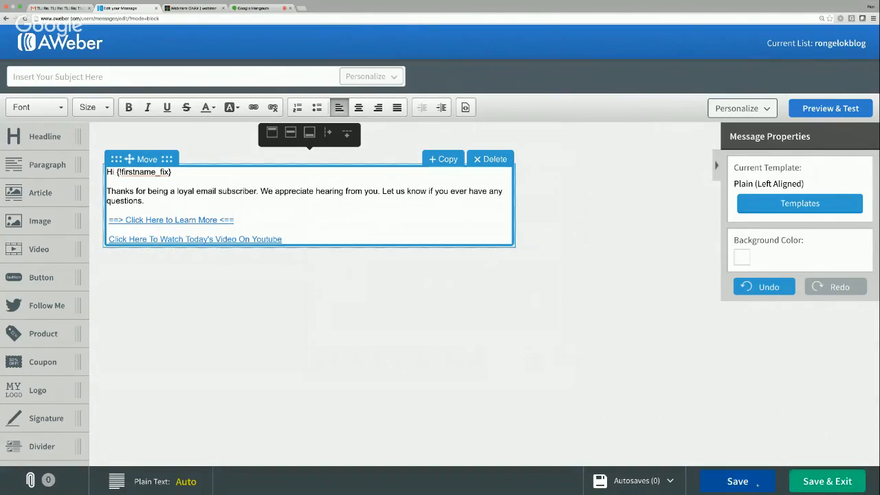
Save the draft with both hyperlinked lines and return to the account overview.
{"action": "left_click", "coordinate": [737, 481]}
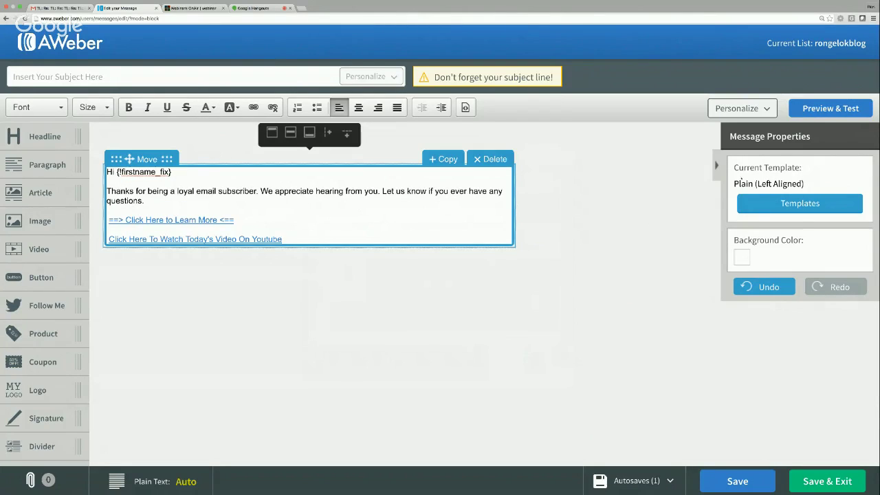
{"action": "left_click", "coordinate": [830, 107]}
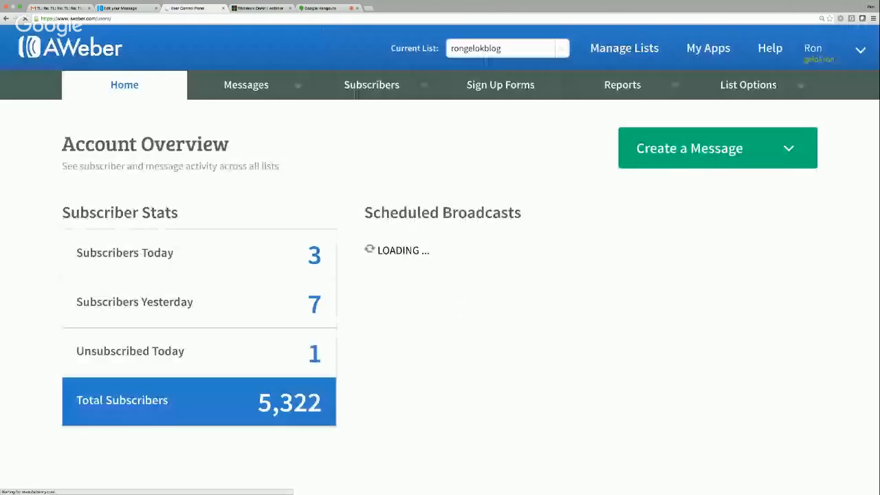
Log out of the AWeber account via the account menu.
{"action": "left_click", "coordinate": [829, 50]}
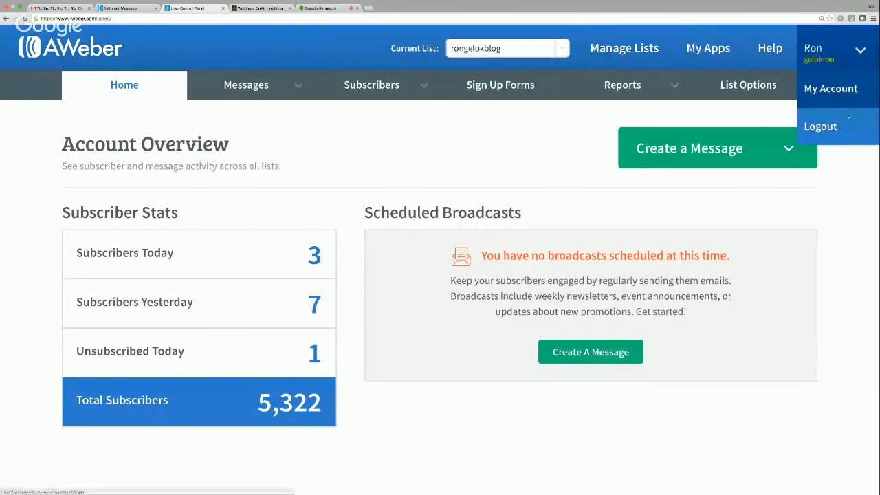
{"action": "left_click", "coordinate": [821, 126]}
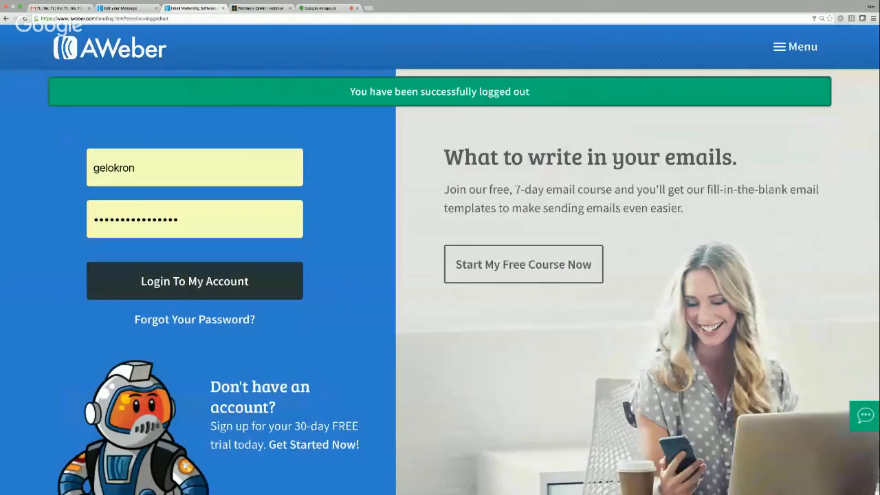